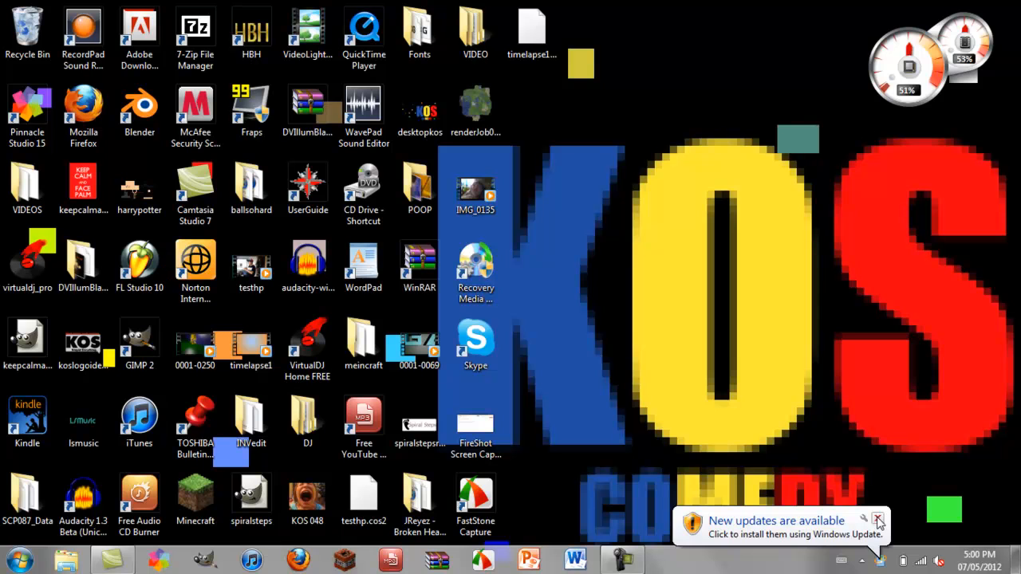
- Dismiss the 'New updates are available' balloon from the Windows 7 desktop
{"action": "left_click", "coordinate": [878, 520]}
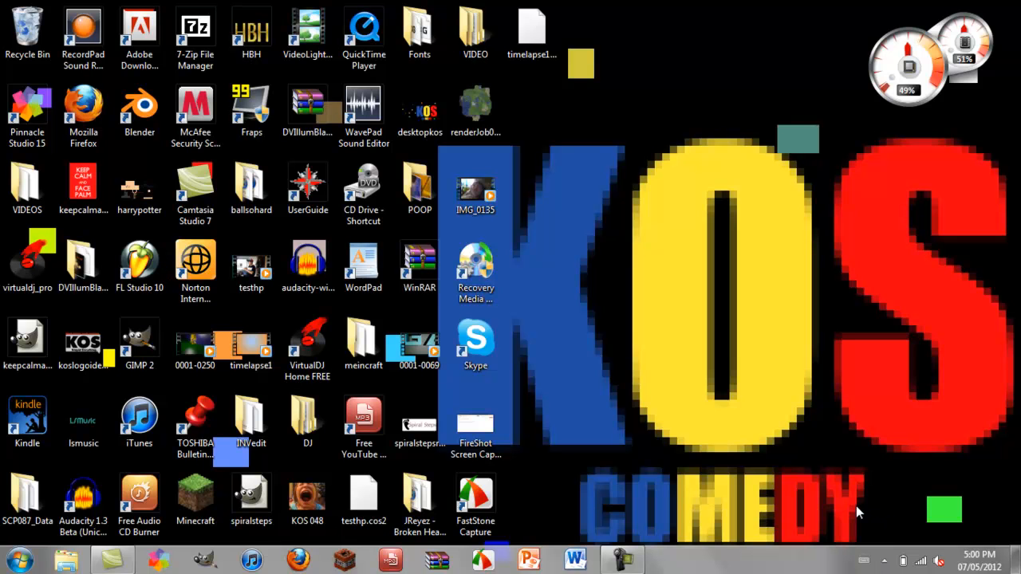
{"action": "mouse_move", "coordinate": [846, 514]}
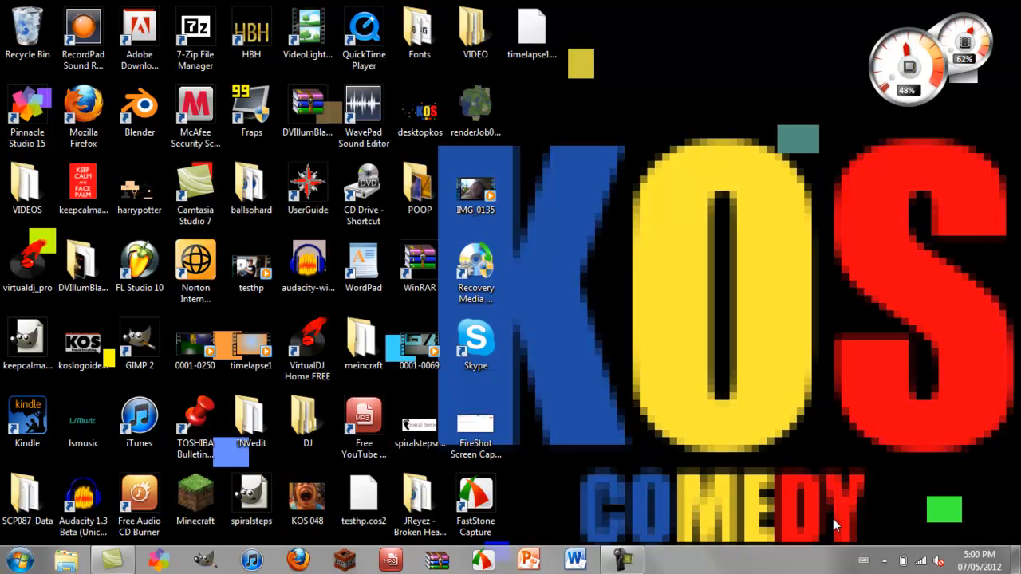
{"action": "mouse_move", "coordinate": [820, 523]}
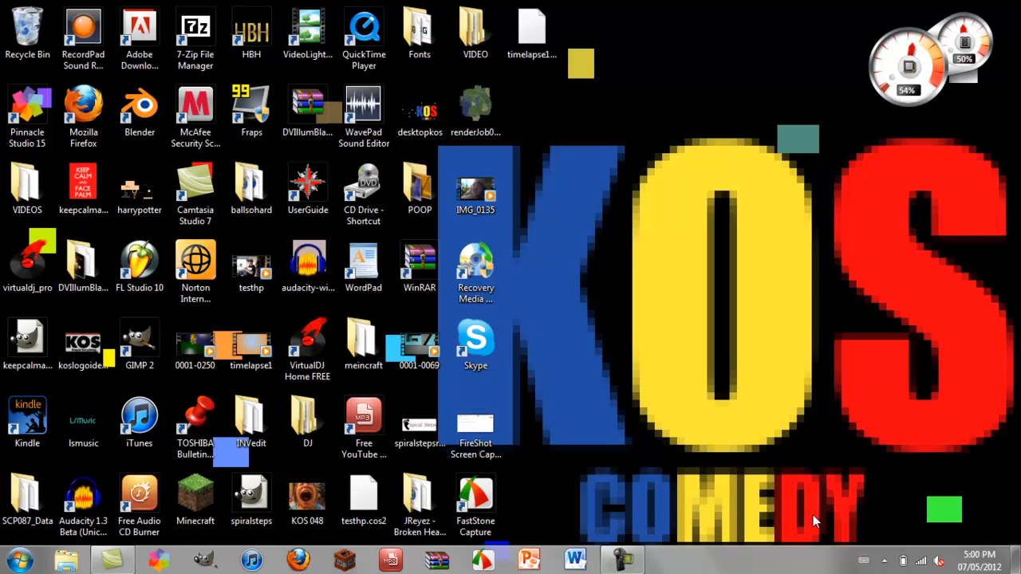
{"action": "mouse_move", "coordinate": [784, 517]}
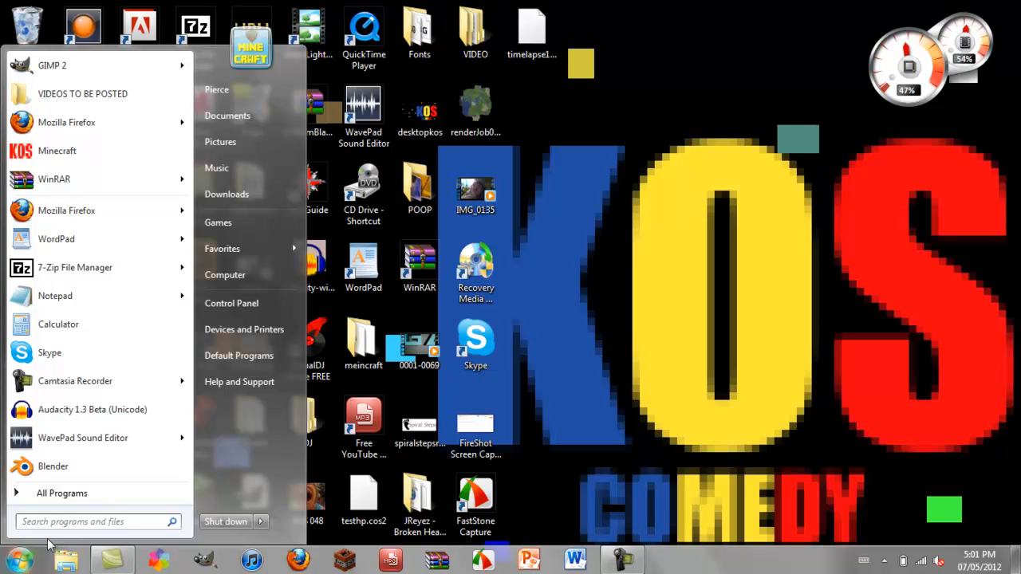
- Search %appdata% from the Start menu to reach the AppData Roaming folder
{"action": "left_click", "coordinate": [93, 520]}
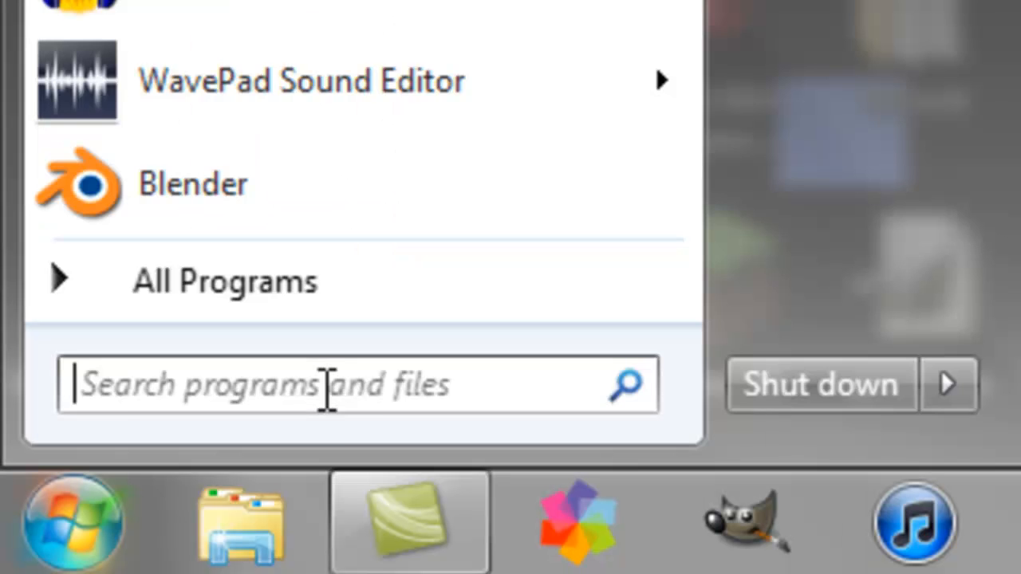
{"action": "type", "text": "%app"}
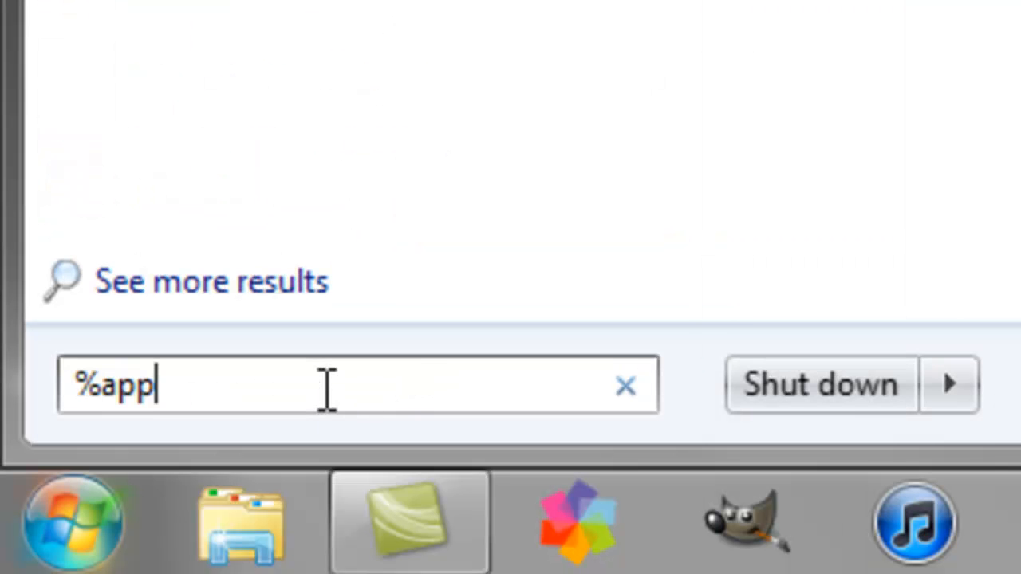
{"action": "type", "text": "da"}
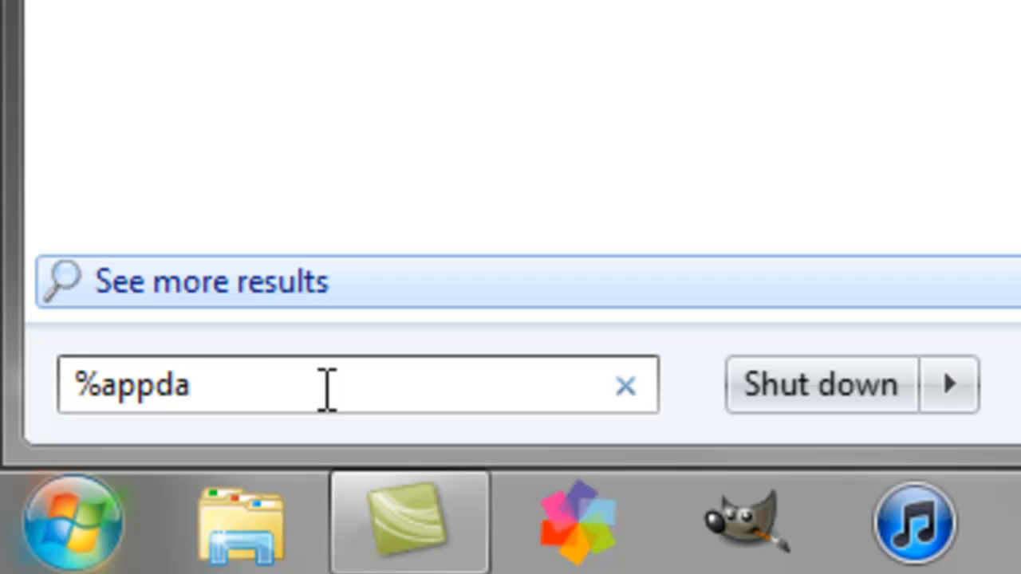
{"action": "type", "text": "ta"}
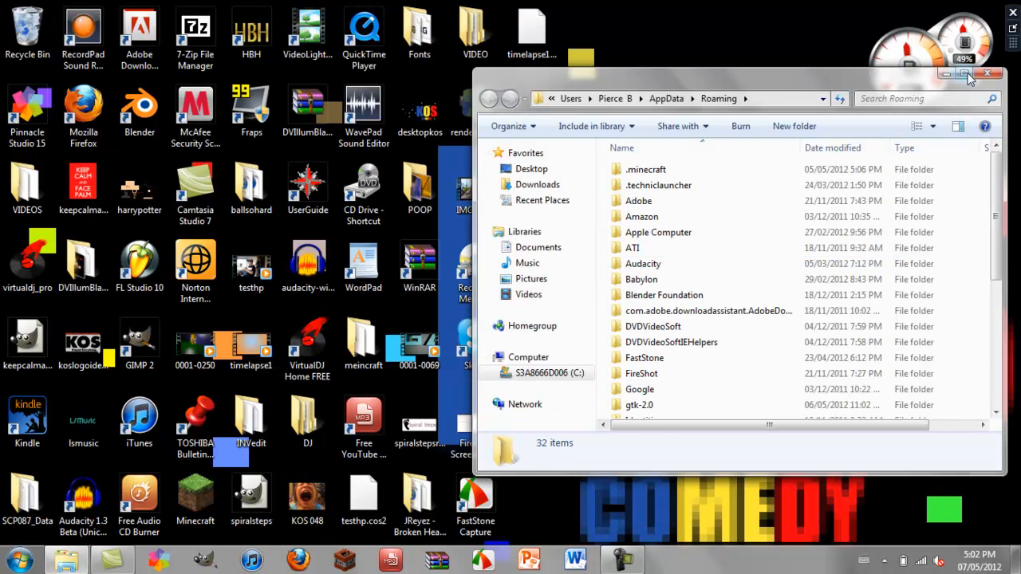
- Maximize the Roaming window and select the .minecraft folder in its list
{"action": "left_click", "coordinate": [967, 75]}
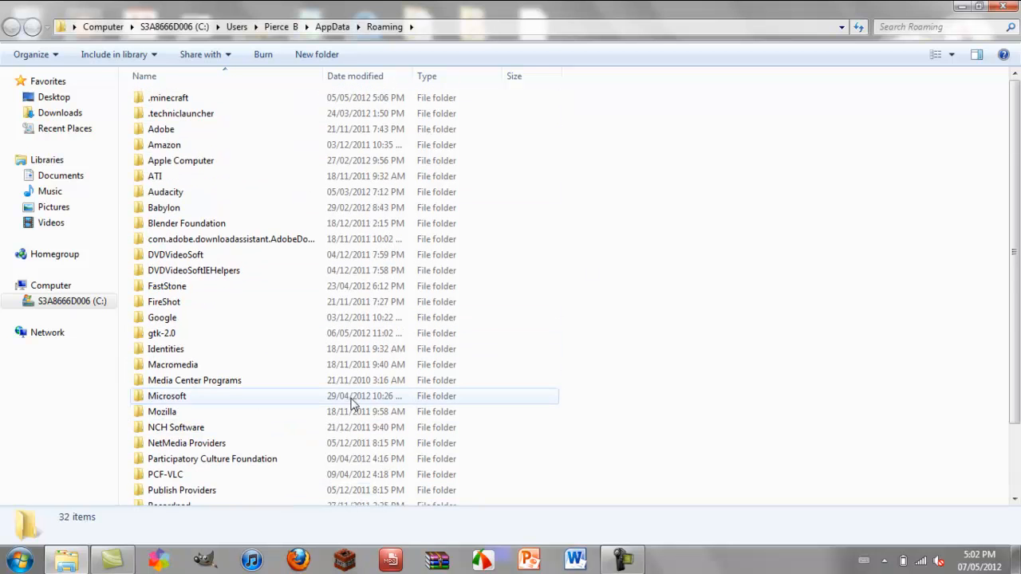
{"action": "scroll", "scroll_direction": "down", "scroll_amount": 3}
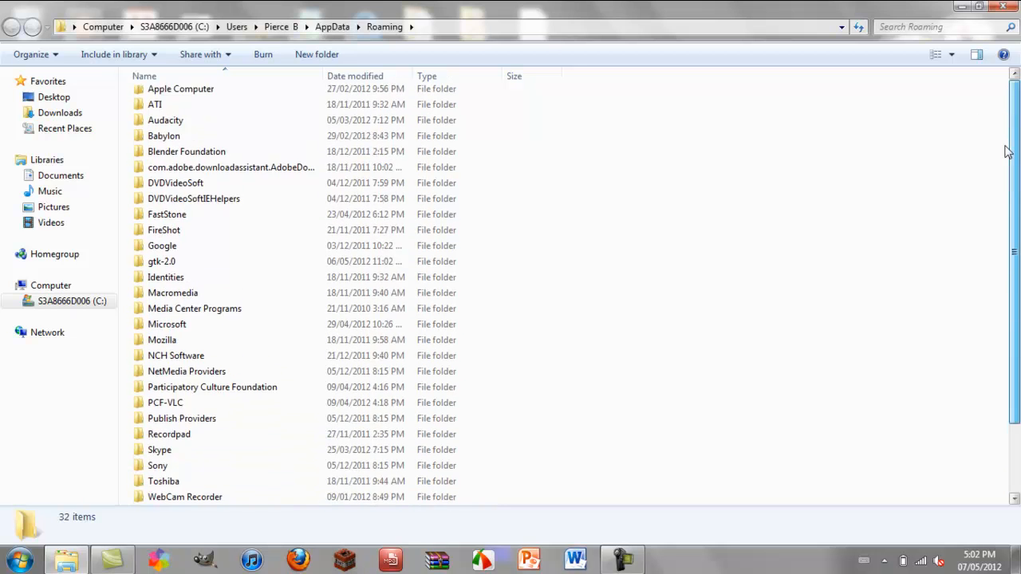
{"action": "scroll", "scroll_direction": "down", "scroll_amount": 3}
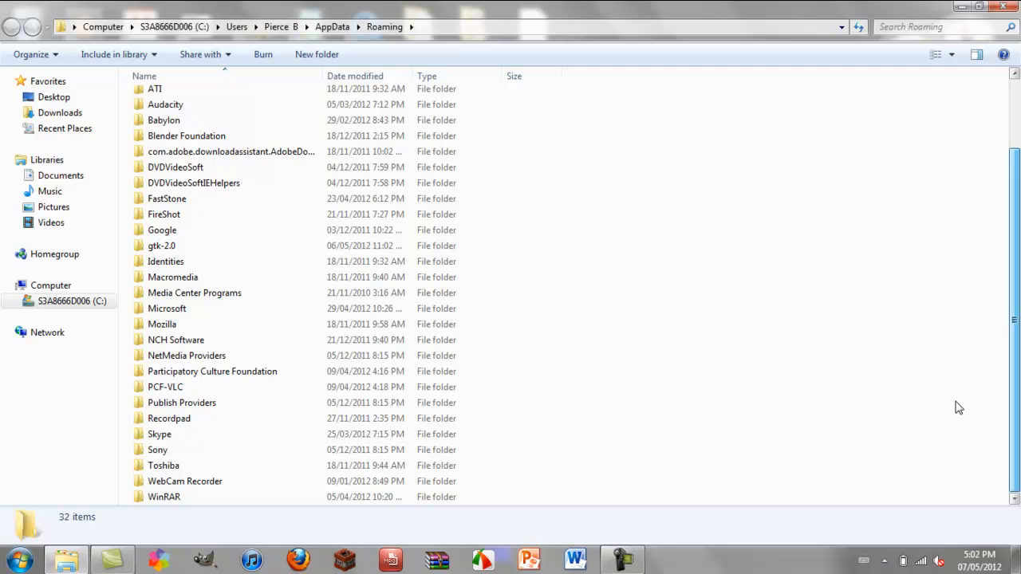
{"action": "scroll", "scroll_direction": "up", "scroll_amount": 3}
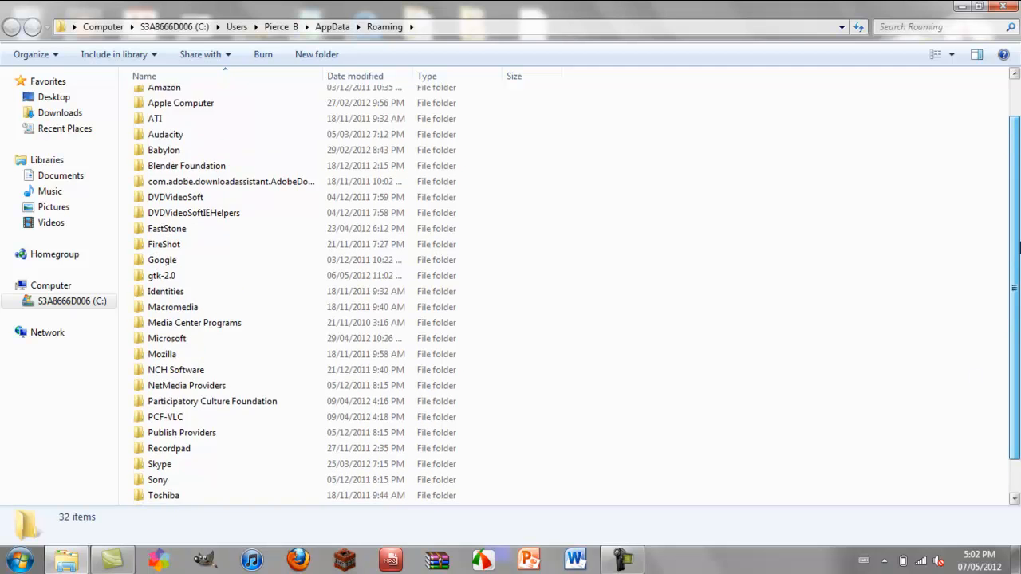
{"action": "scroll", "scroll_direction": "up", "scroll_amount": 3}
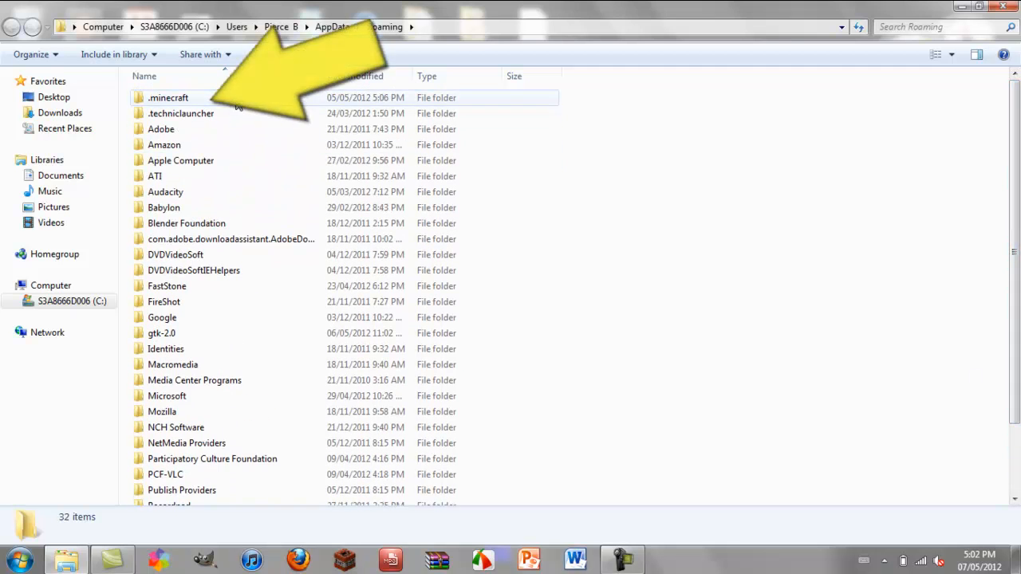
{"action": "left_click", "coordinate": [167, 97]}
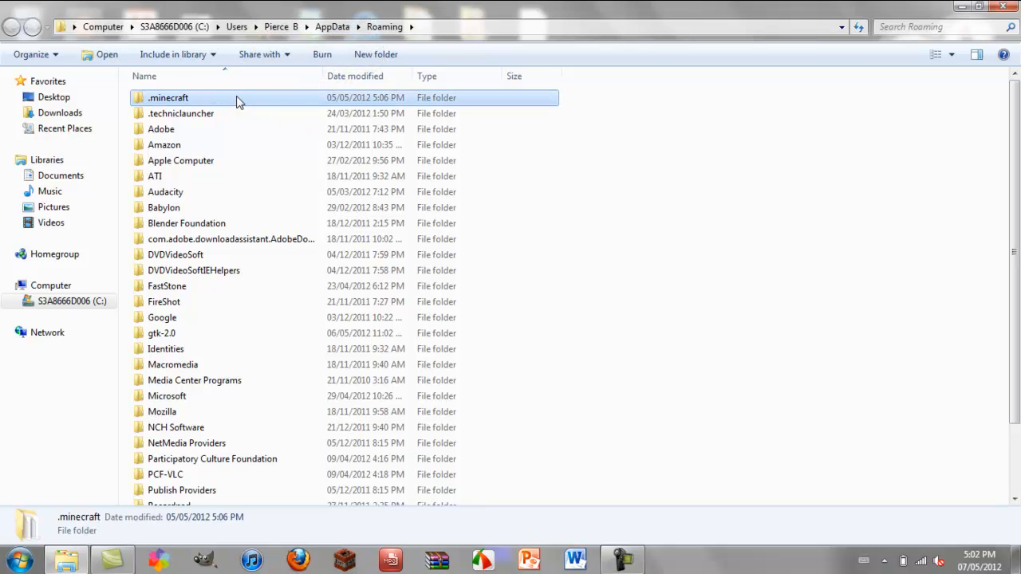
- Go into .minecraft and then its saves folder listing the 20 world folders
{"action": "double_click", "coordinate": [169, 97]}
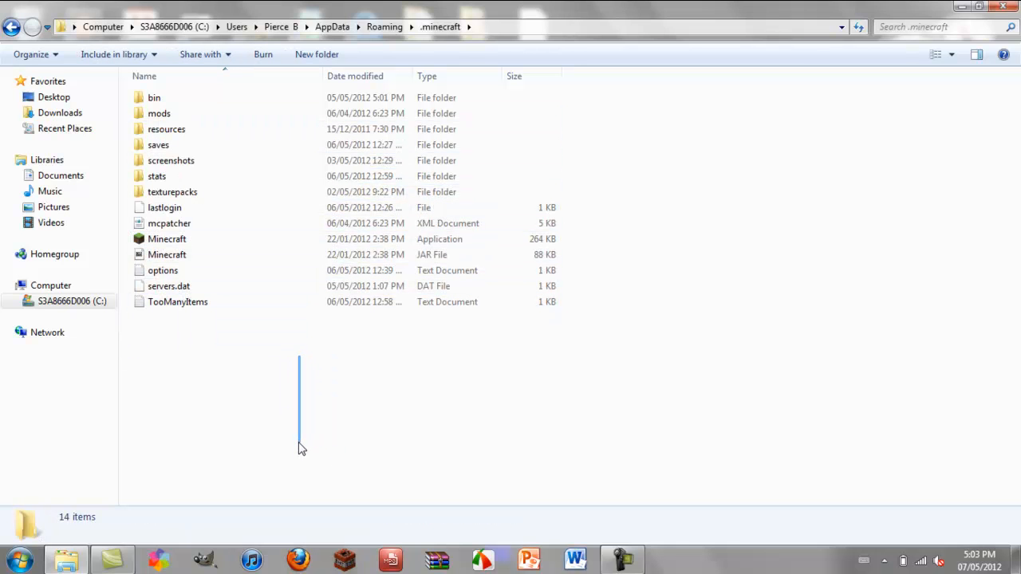
{"action": "mouse_move", "coordinate": [292, 444]}
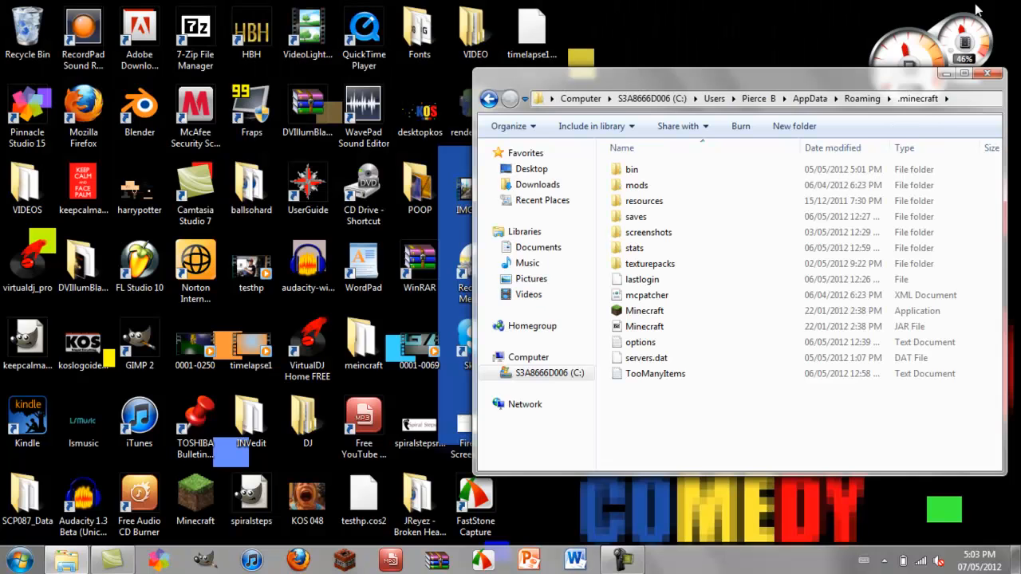
{"action": "double_click", "coordinate": [635, 217]}
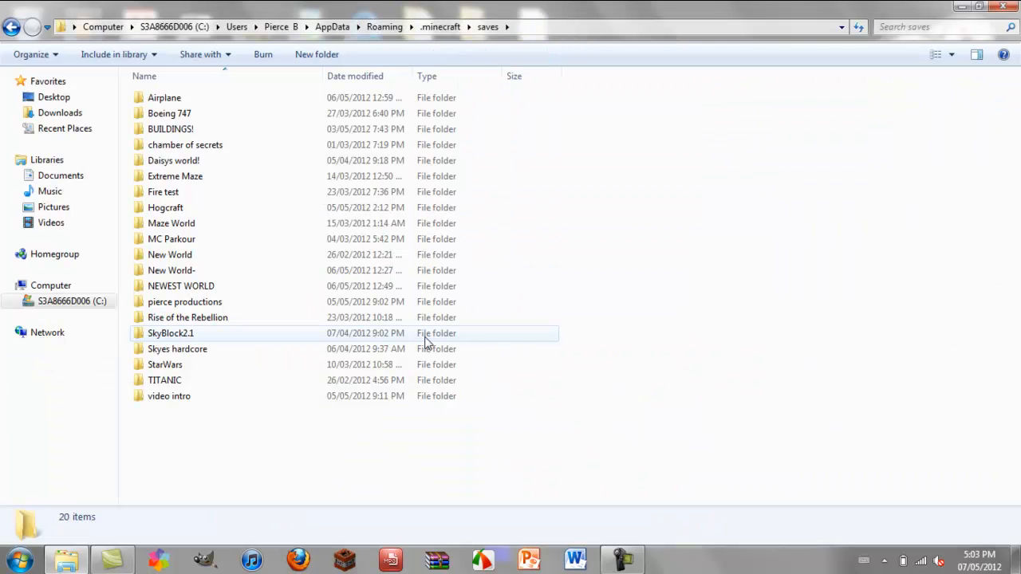
- Shrink the saves window so the desktop is visible for a New folder
{"action": "left_click", "coordinate": [165, 97]}
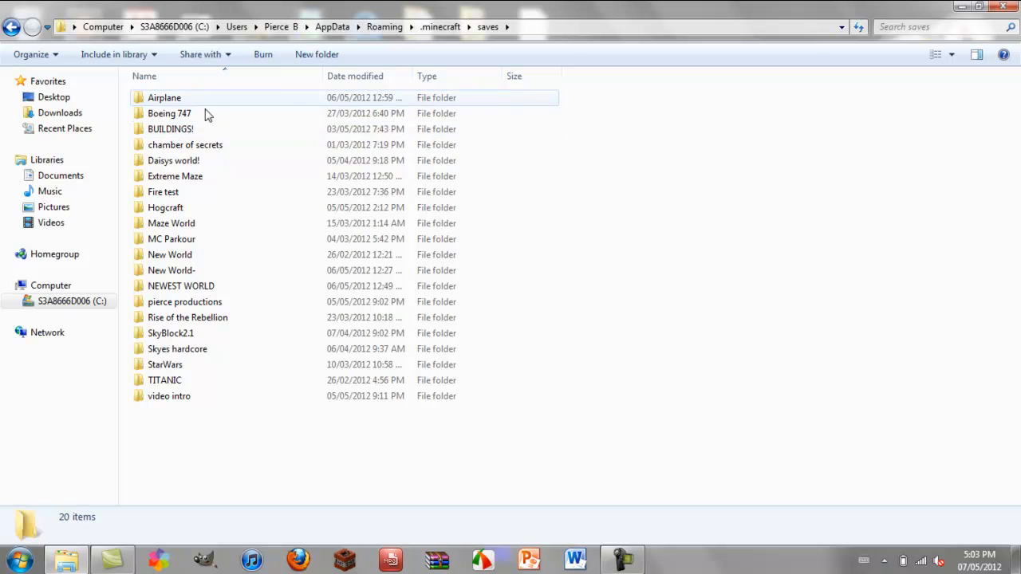
{"action": "left_click", "coordinate": [173, 334]}
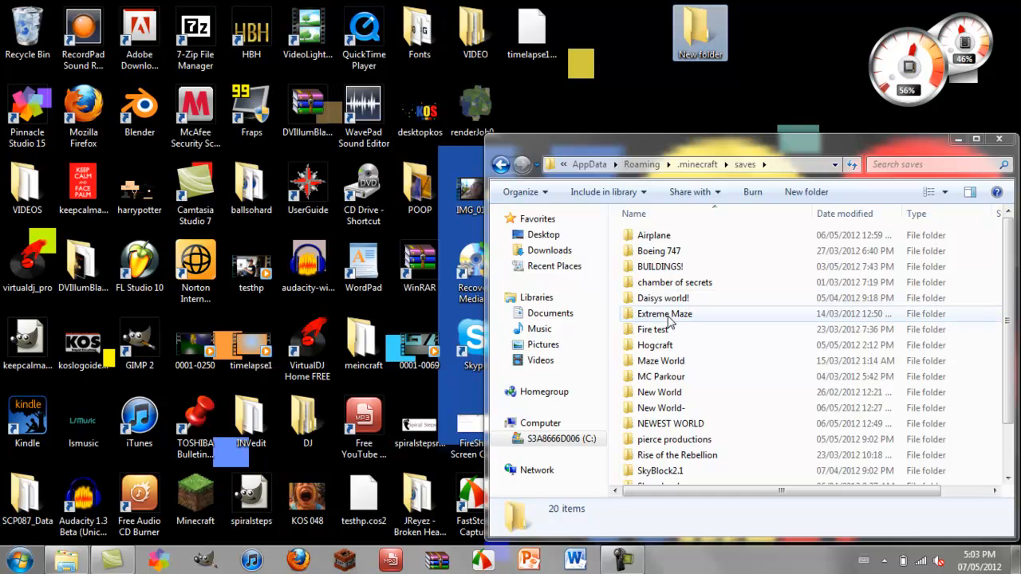
{"action": "mouse_move", "coordinate": [949, 369]}
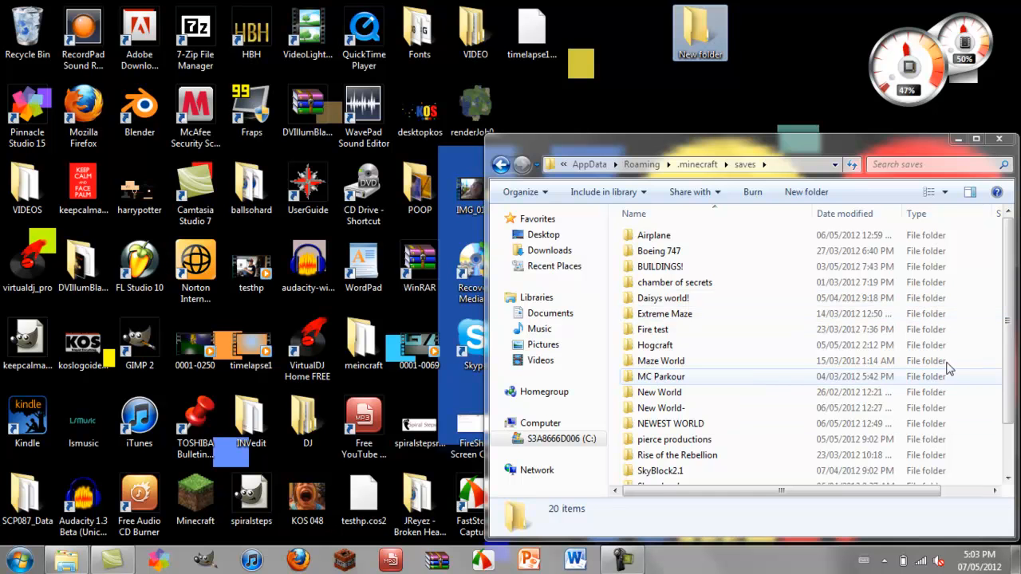
- Scroll the saves list to reach the Maze World folder for dragging out
{"action": "scroll", "scroll_direction": "down", "scroll_amount": 3}
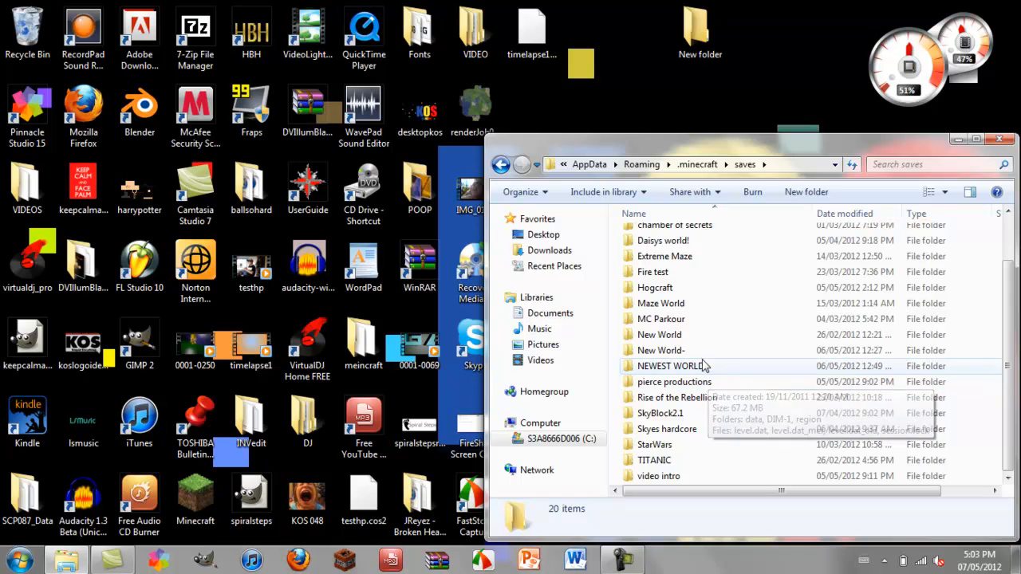
{"action": "mouse_move", "coordinate": [710, 304]}
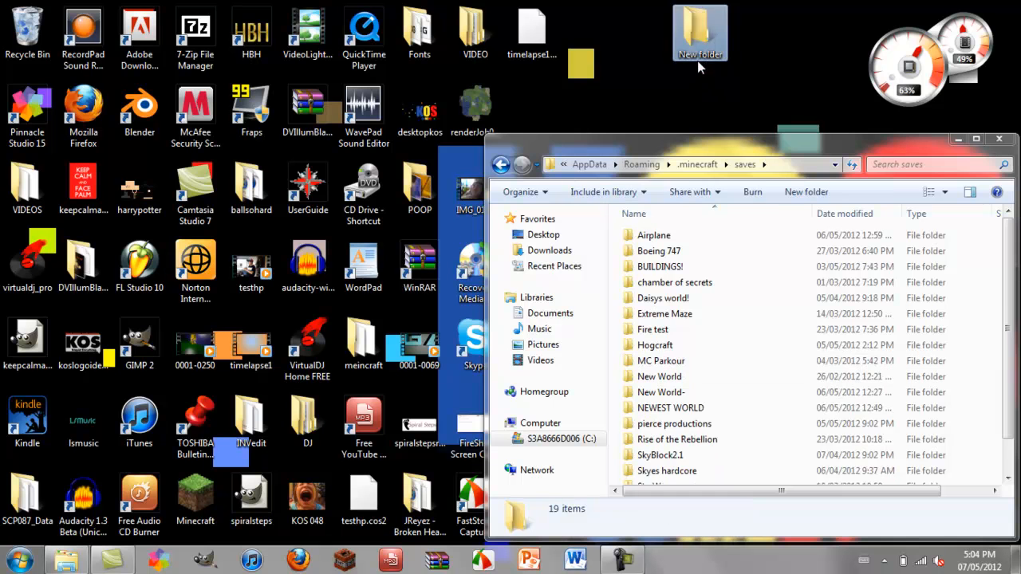
- Check New folder holds Maze World, close the saves window, and leave New folder open
{"action": "double_click", "coordinate": [699, 32]}
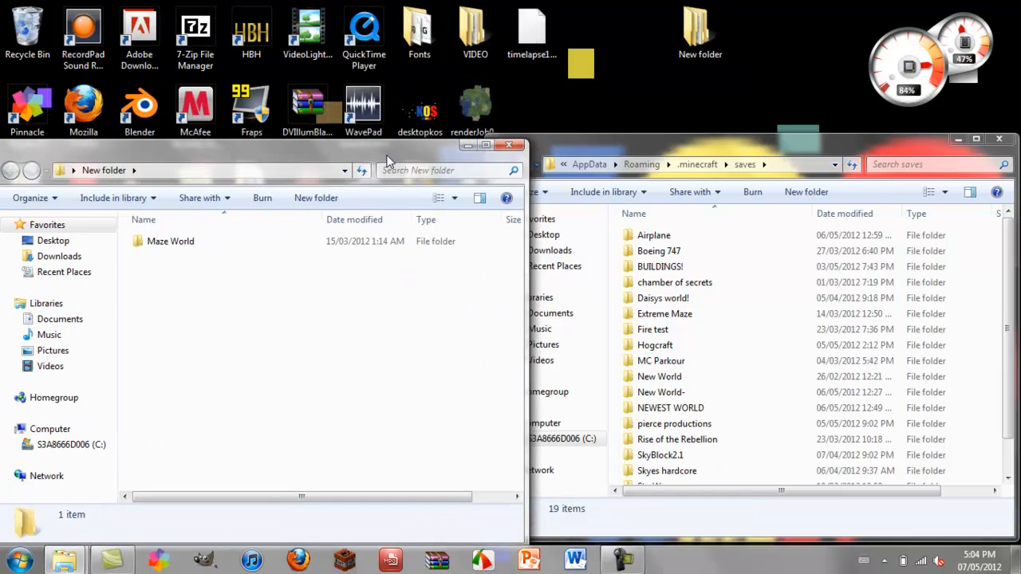
{"action": "double_click", "coordinate": [171, 241]}
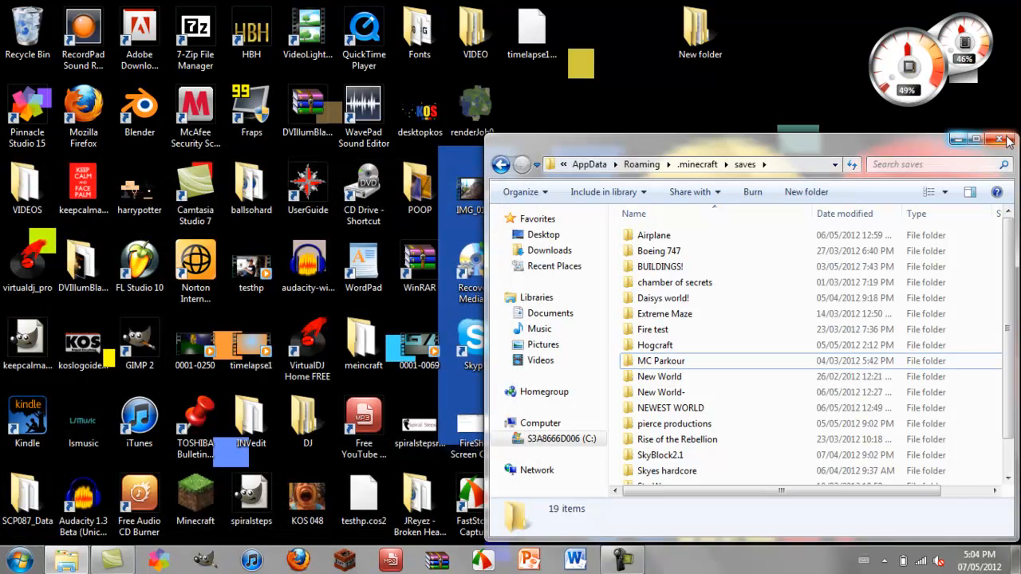
{"action": "left_click", "coordinate": [998, 138]}
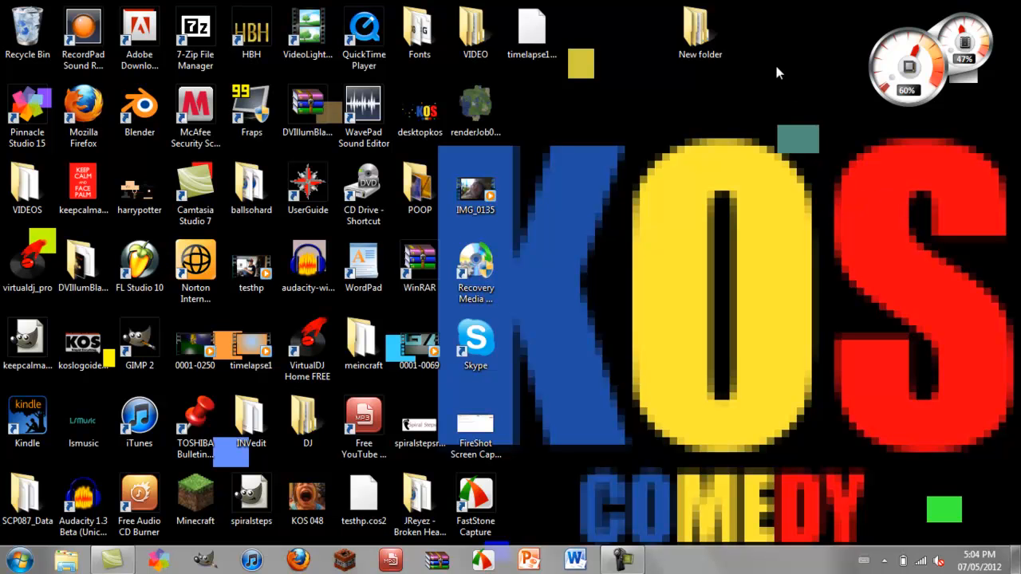
{"action": "double_click", "coordinate": [699, 28]}
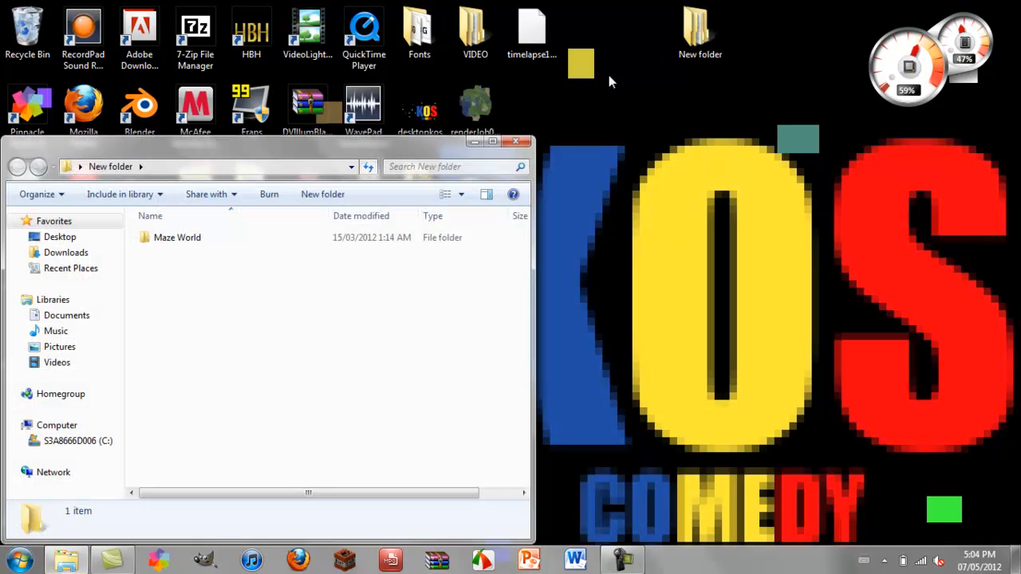